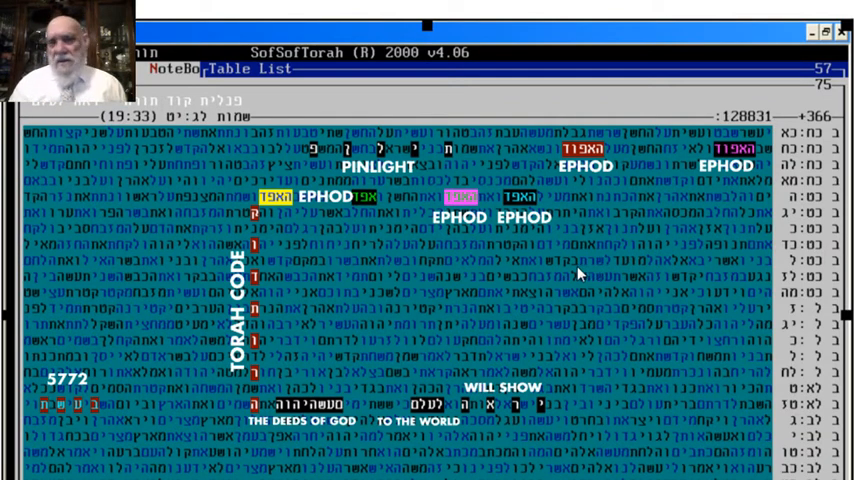
mouse_move(164, 434)
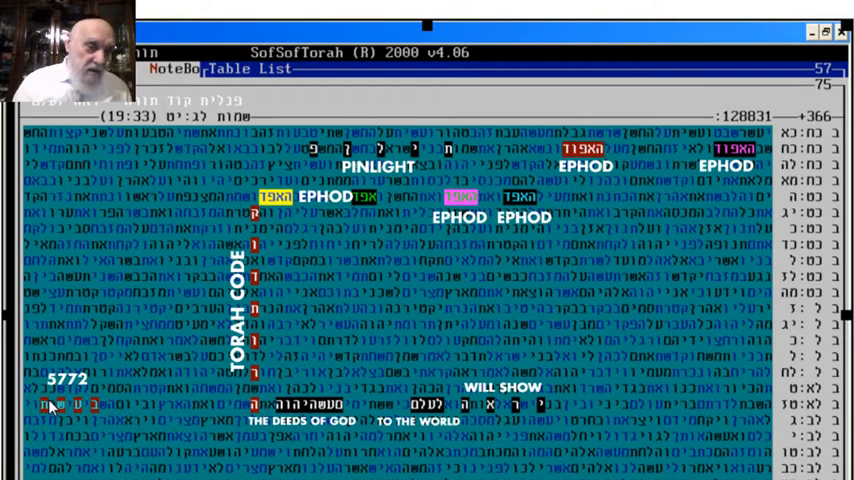
mouse_move(128, 434)
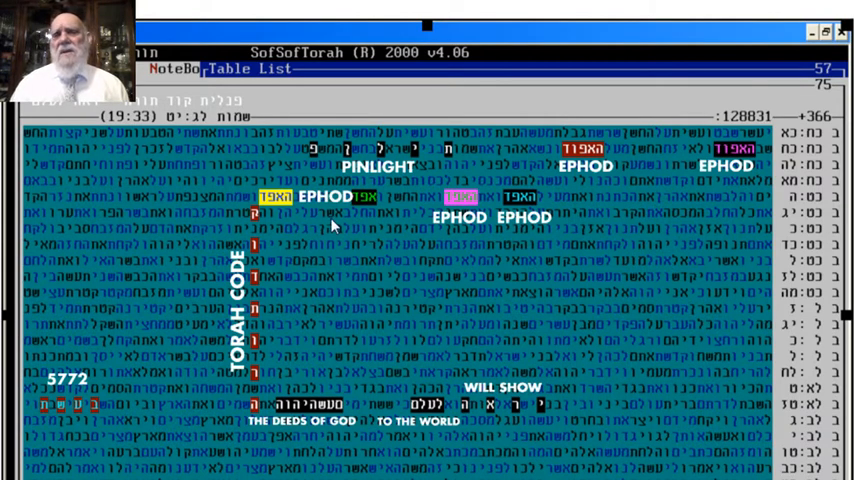
mouse_move(350, 204)
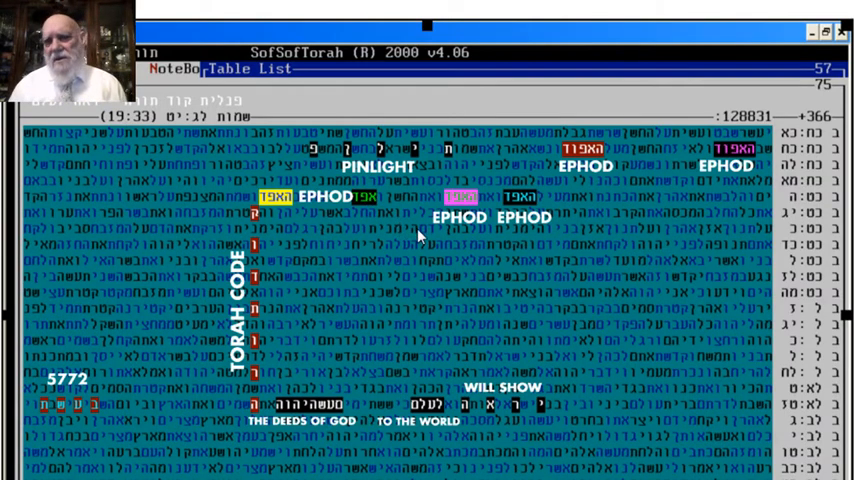
mouse_move(416, 238)
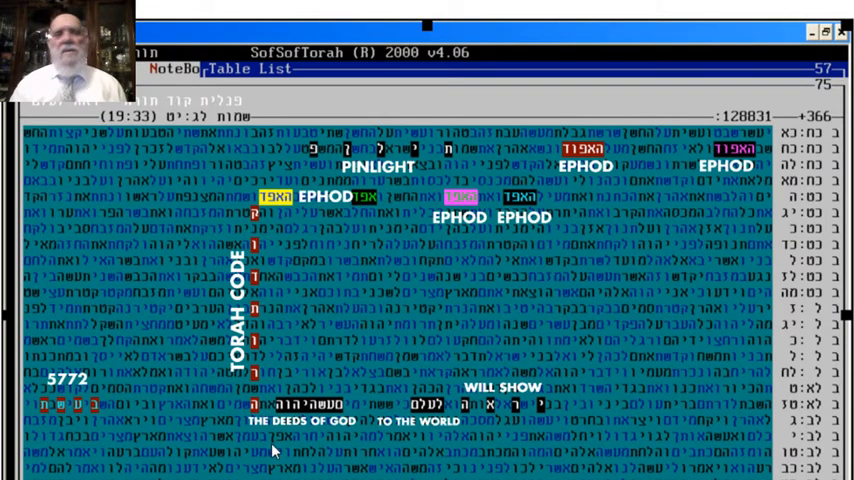
mouse_move(156, 432)
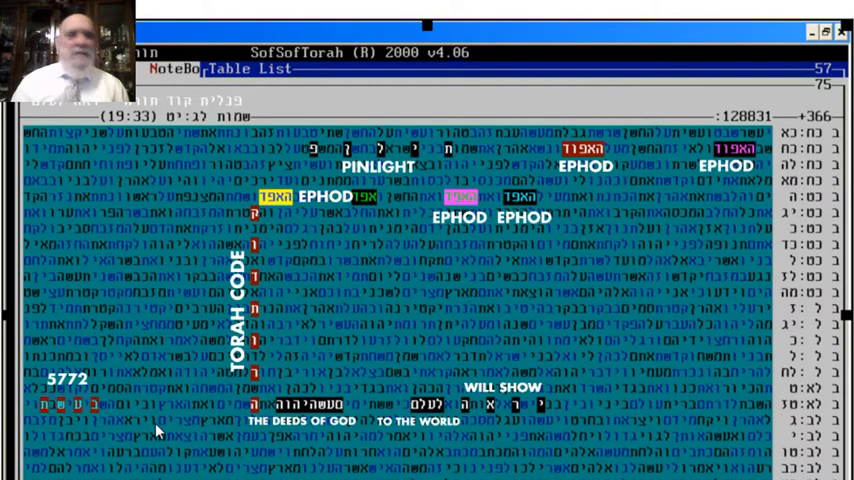
mouse_move(218, 464)
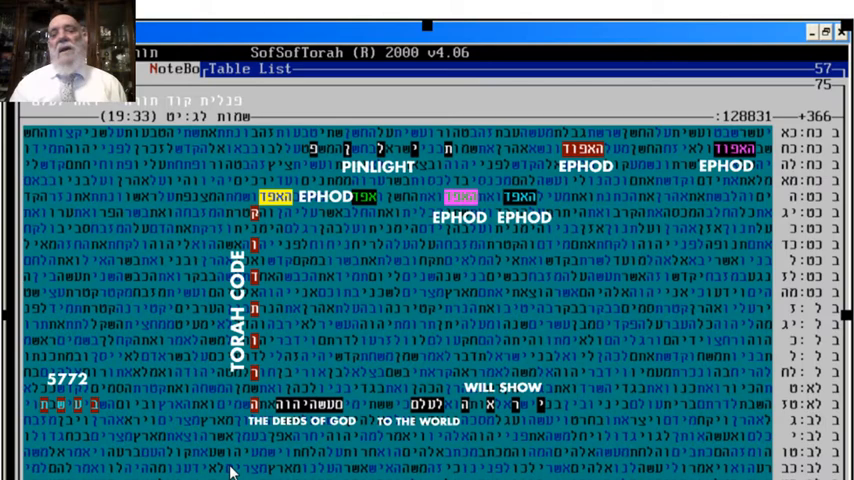
mouse_move(336, 450)
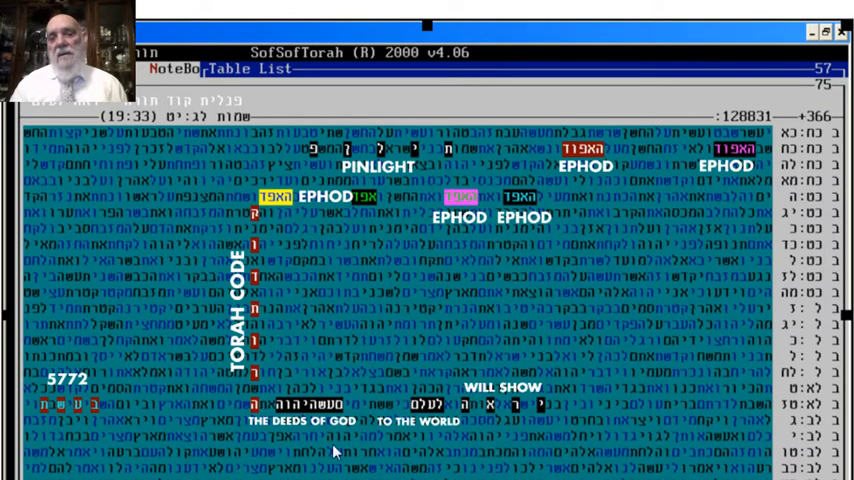